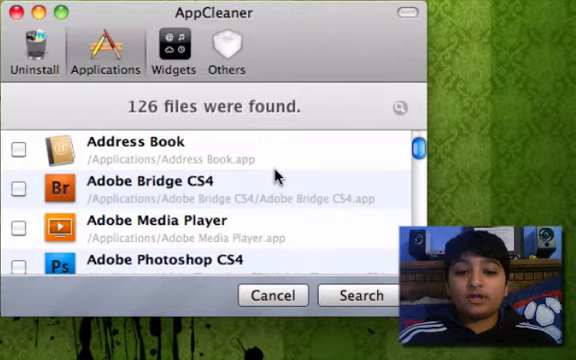
Browse the Applications list, then the Widgets and Others lists, and head back toward the uninstall area
{"action": "scroll", "scroll_direction": "down", "scroll_amount": 3}
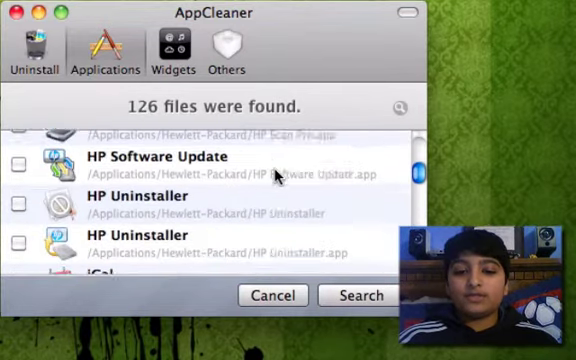
{"action": "scroll", "scroll_direction": "down", "scroll_amount": 3}
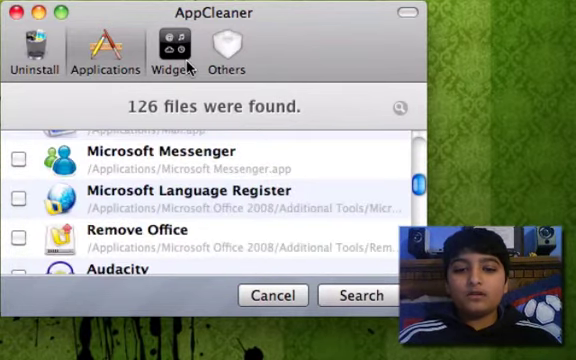
{"action": "left_click", "coordinate": [172, 50]}
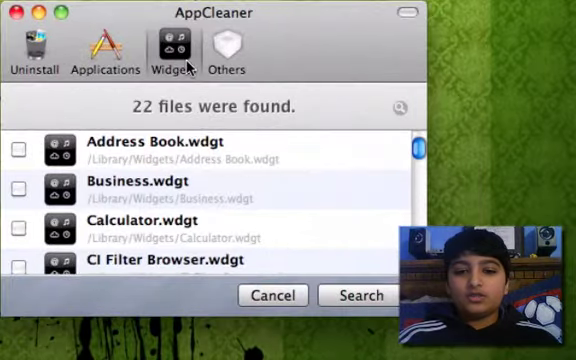
{"action": "left_click", "coordinate": [238, 54]}
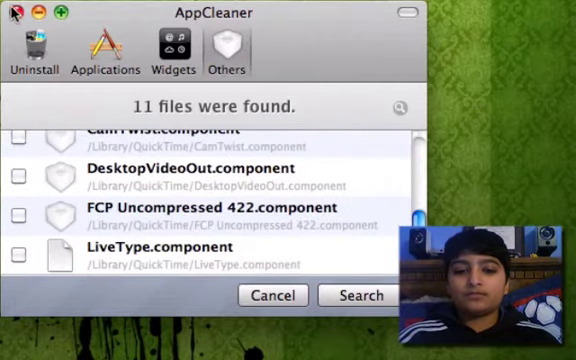
{"action": "left_click", "coordinate": [272, 296]}
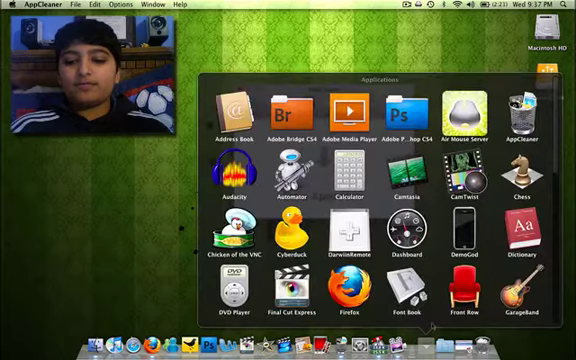
Show the empty 'Drop Apps Here' uninstall area
{"action": "scroll", "scroll_direction": "down", "scroll_amount": 3}
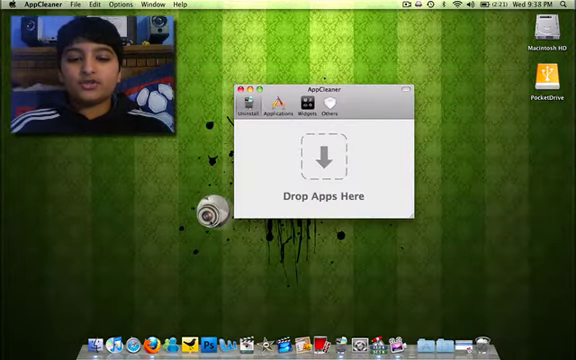
Drop macam.app onto the uninstall area and delete it with its two preference files
{"action": "left_click_drag", "start_coordinate": [210, 210], "coordinate": [324, 160]}
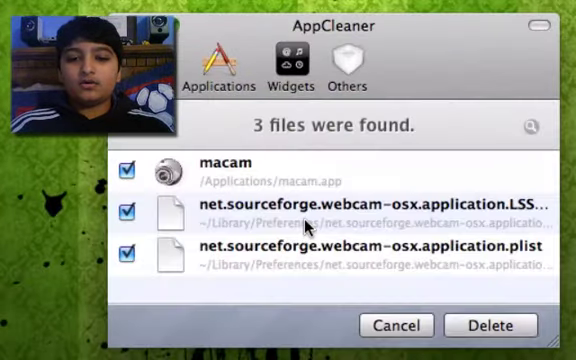
{"action": "mouse_move", "coordinate": [236, 276]}
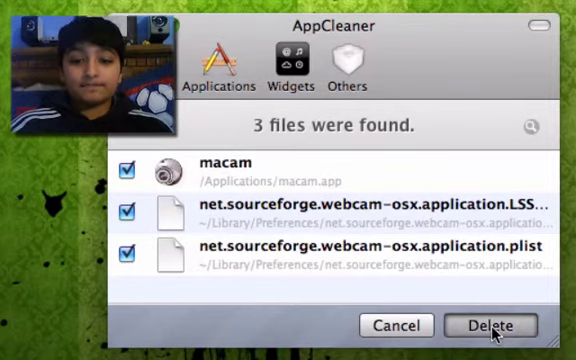
{"action": "left_click", "coordinate": [492, 324]}
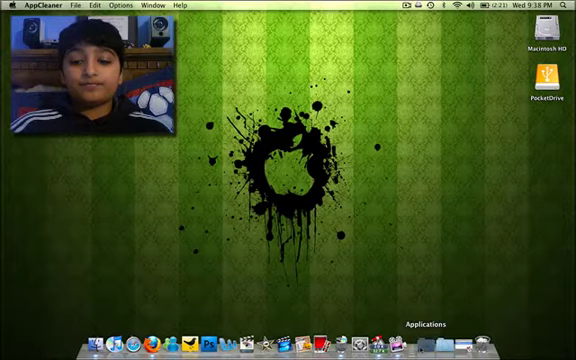
Search the Mac in Finder for 'macam' to confirm nothing remains
{"action": "left_click", "coordinate": [430, 322]}
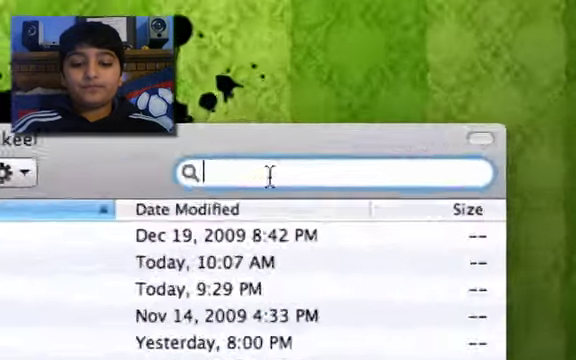
{"action": "type", "text": "macam"}
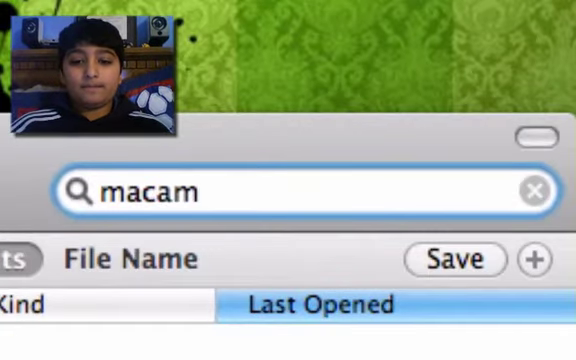